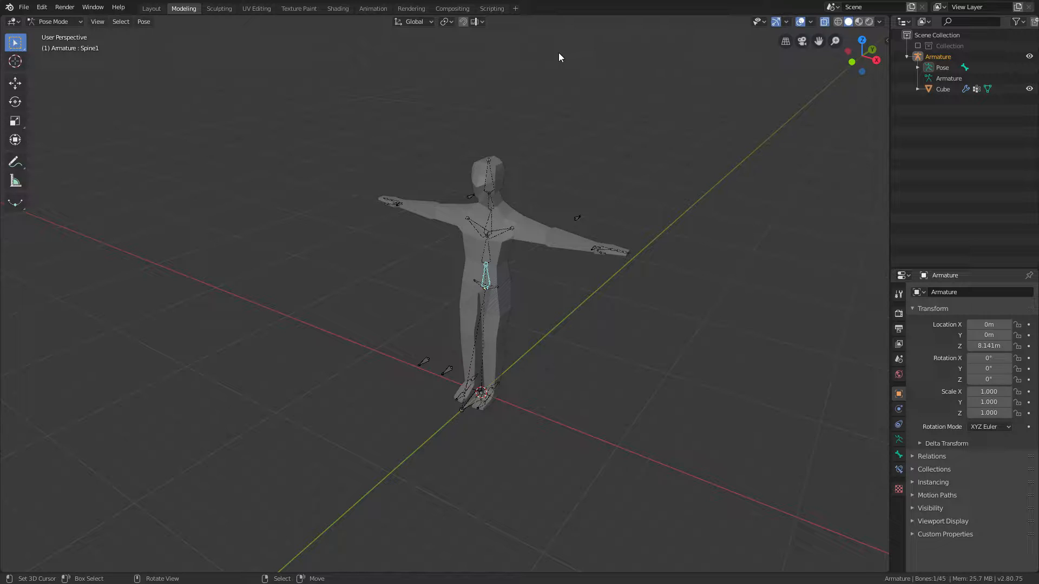
# Switch the rigged character to the Animation workspace.
pyautogui.click(373, 8)
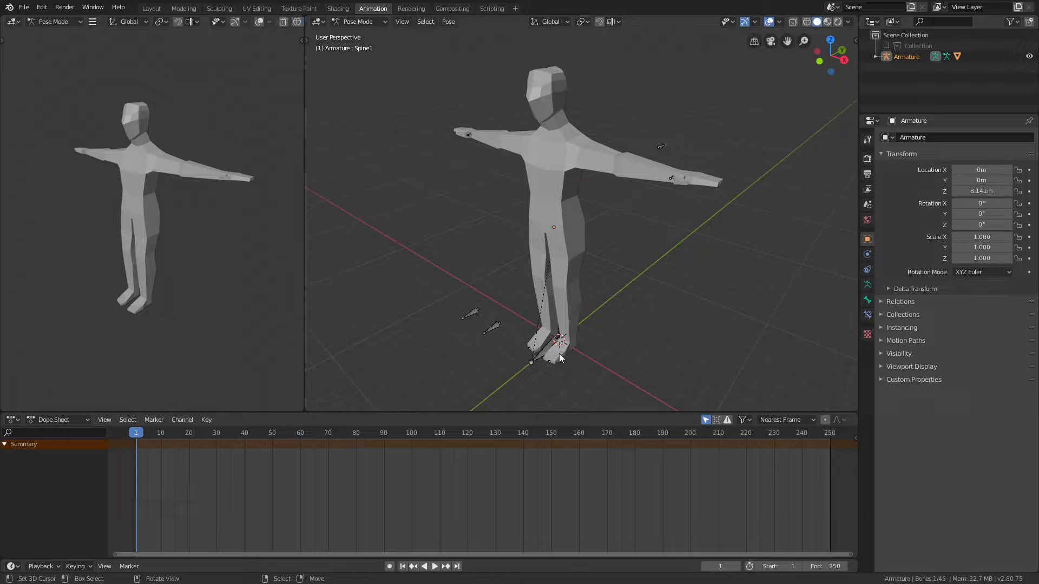
pyautogui.moveTo(569, 338)
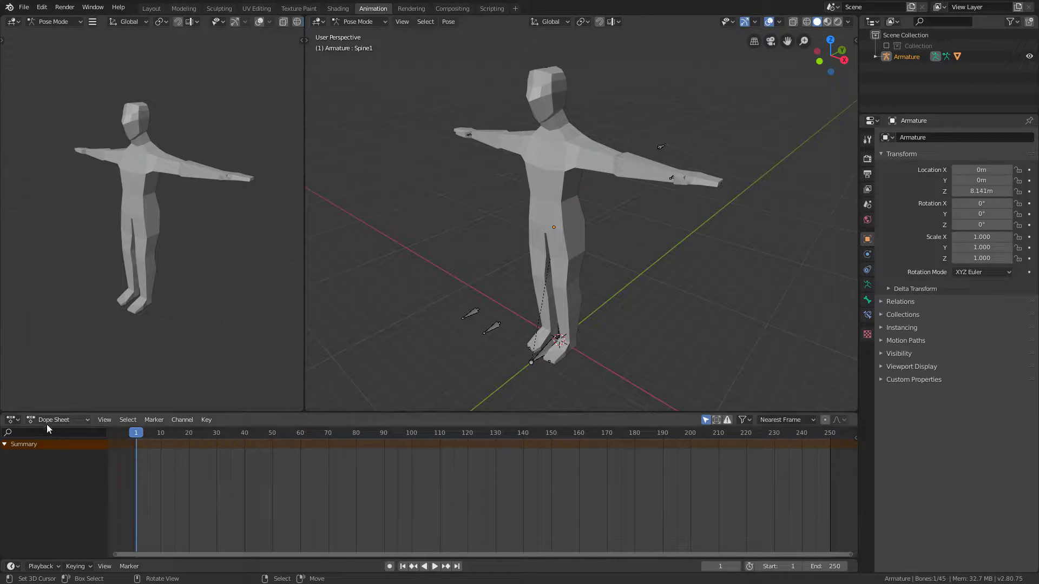
# Switch the timeline to the Action Editor and end the scene at frame 31.
pyautogui.click(59, 420)
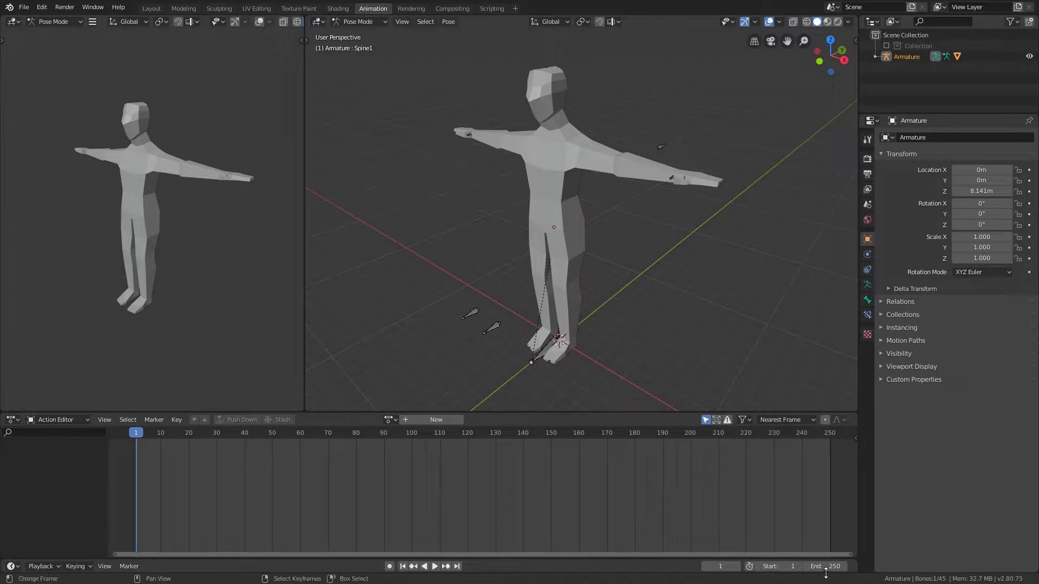
pyautogui.click(824, 566)
pyautogui.write('31')
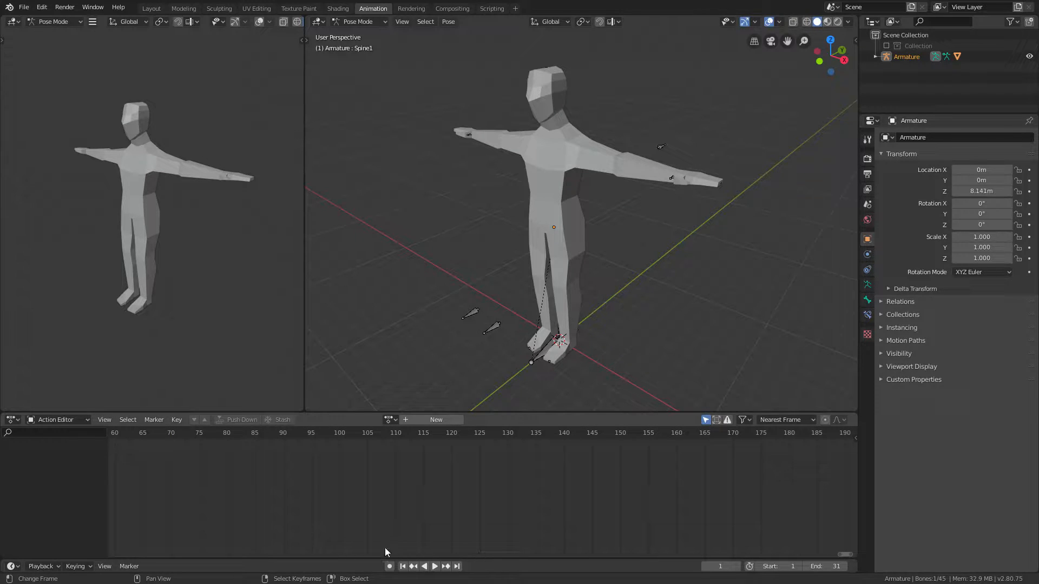
pyautogui.click(430, 433)
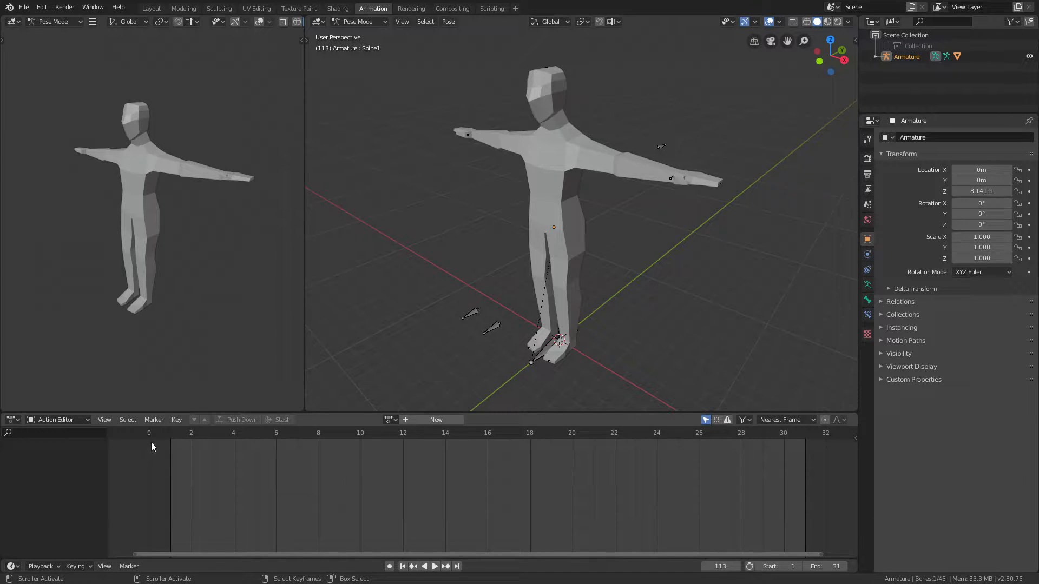
pyautogui.moveTo(141, 488)
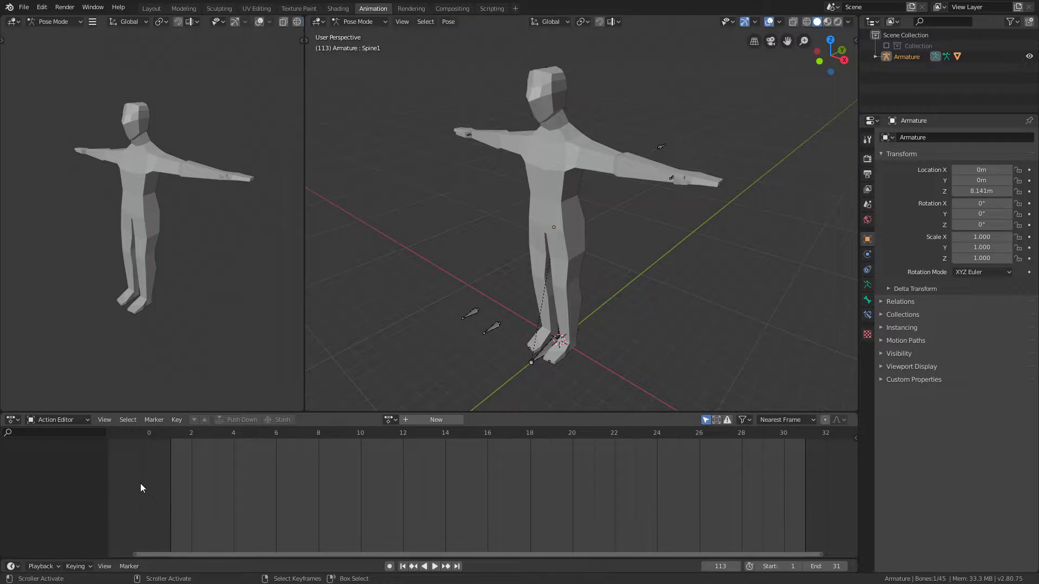
# Select the LegPole.L bone and make LocRot the active keying set.
pyautogui.click(75, 565)
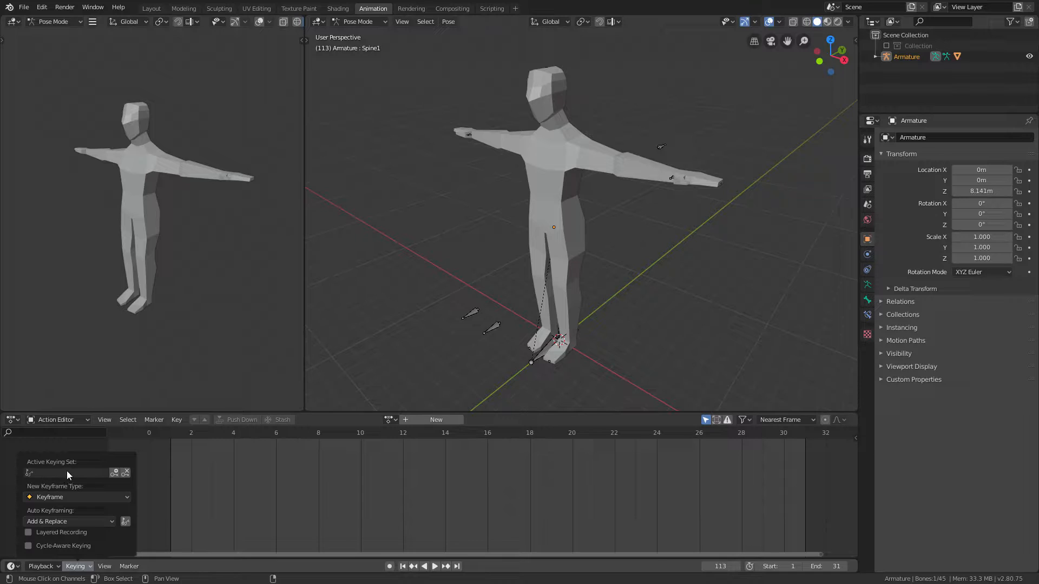
pyautogui.click(66, 473)
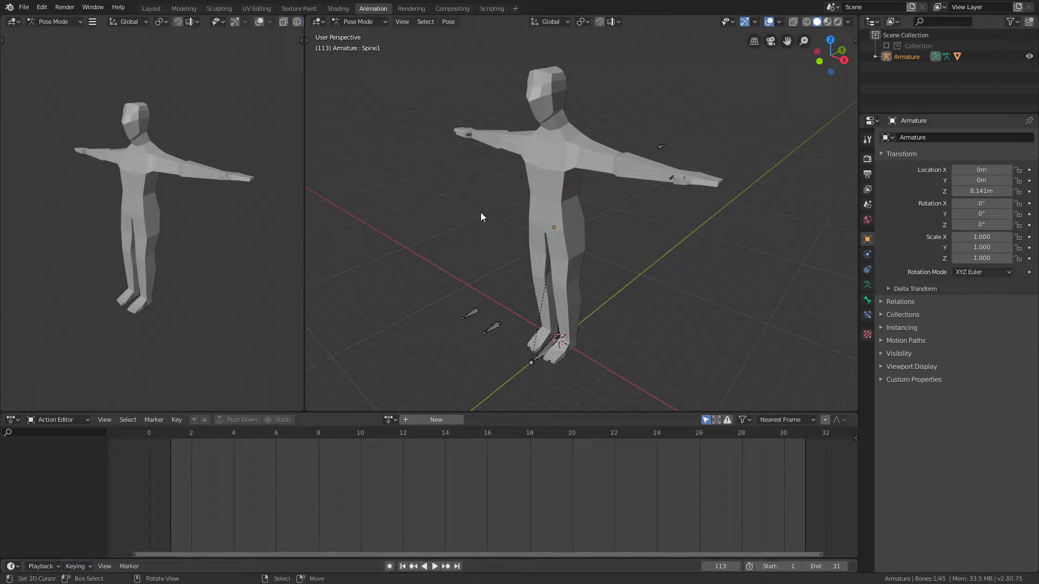
pyautogui.click(490, 328)
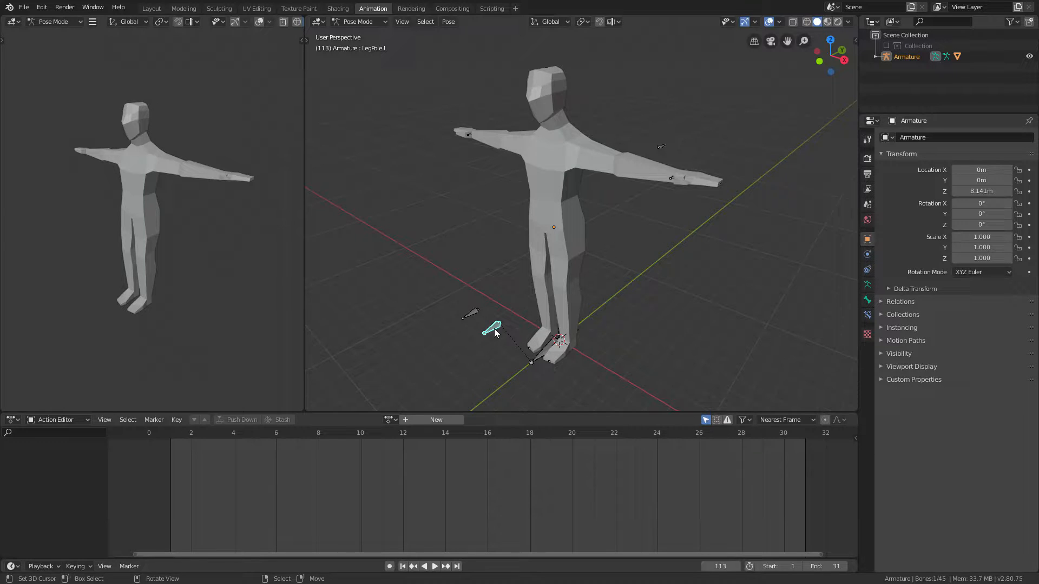
pyautogui.press('i')
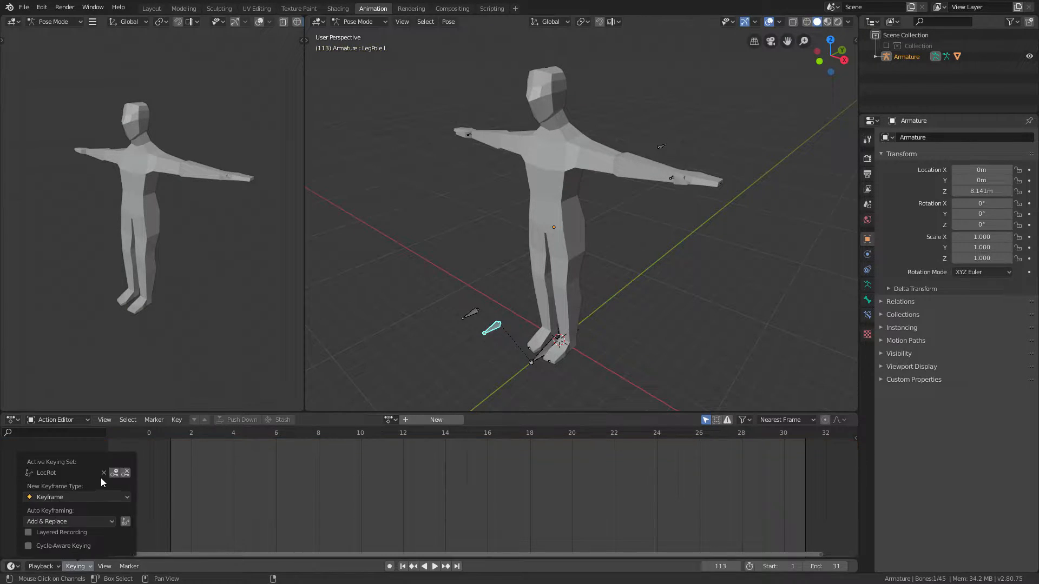
pyautogui.click(494, 328)
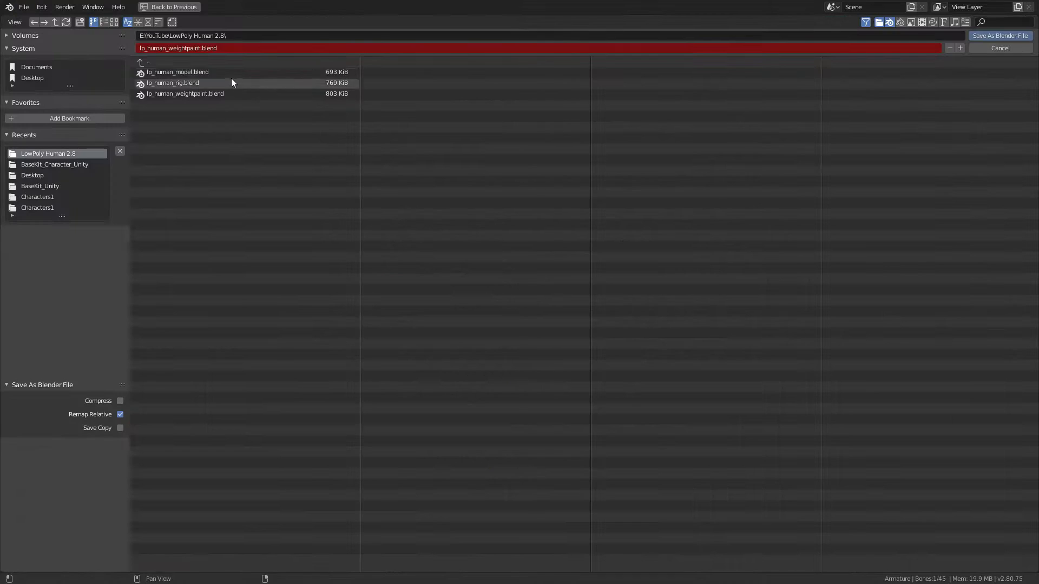
# Name the new blend file in the LowPoly Human 2.8 folder.
pyautogui.click(177, 48)
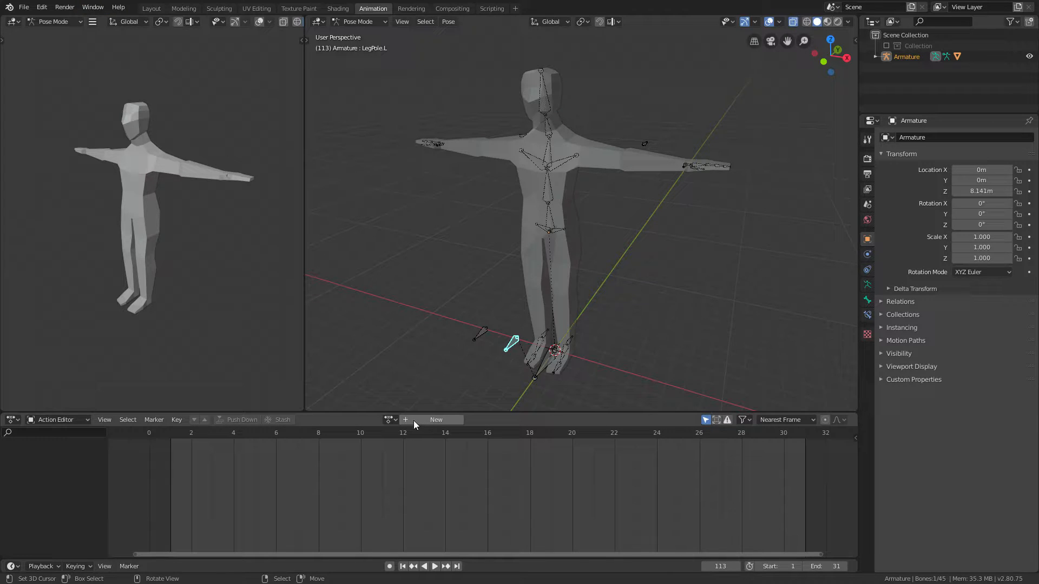
# Create the armature action 'idle' and save the file as lp_human_idle.blend.
pyautogui.click(435, 420)
pyautogui.write('idle')
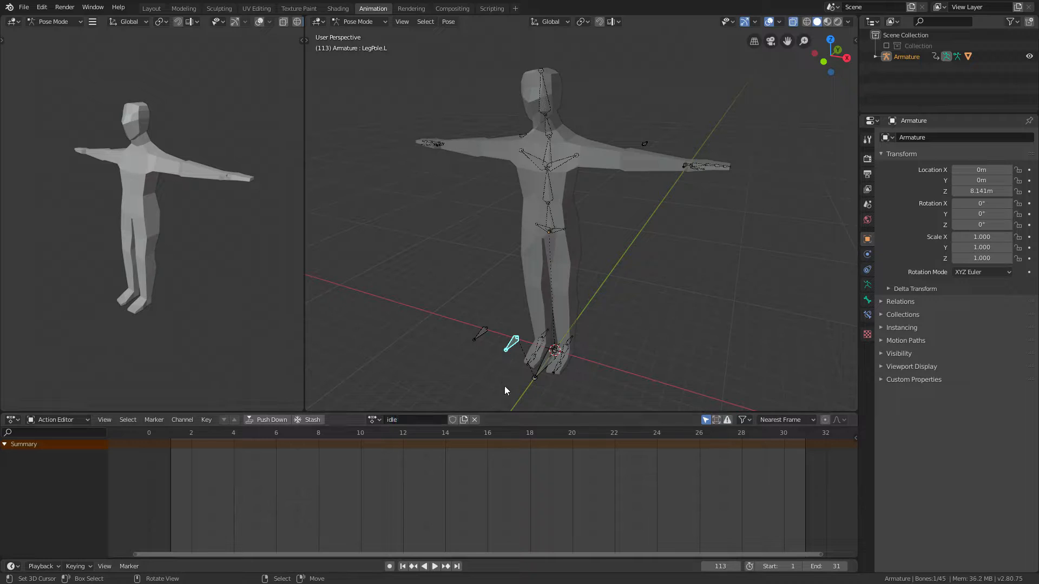
pyautogui.click(23, 7)
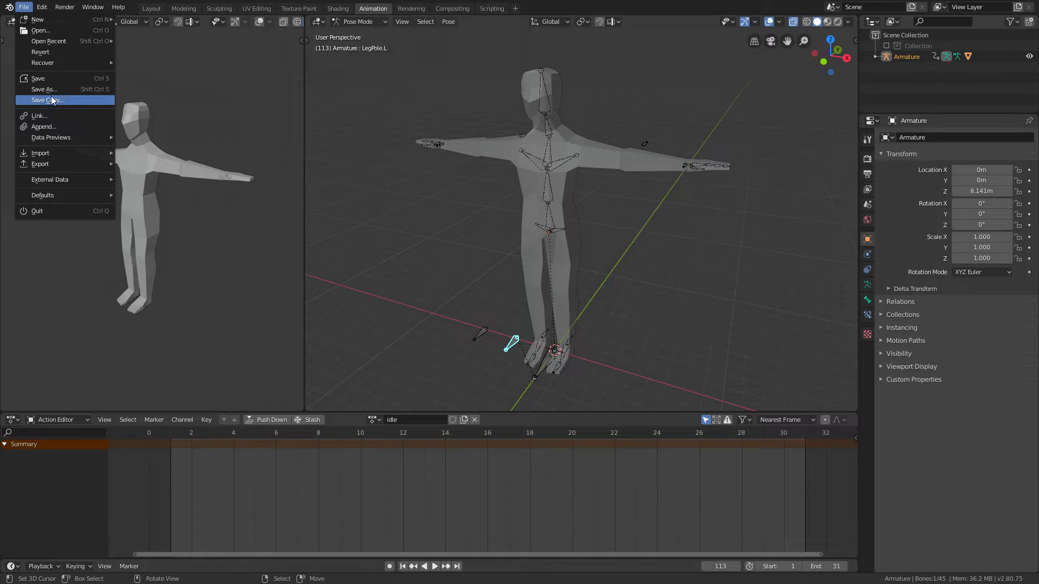
pyautogui.click(45, 100)
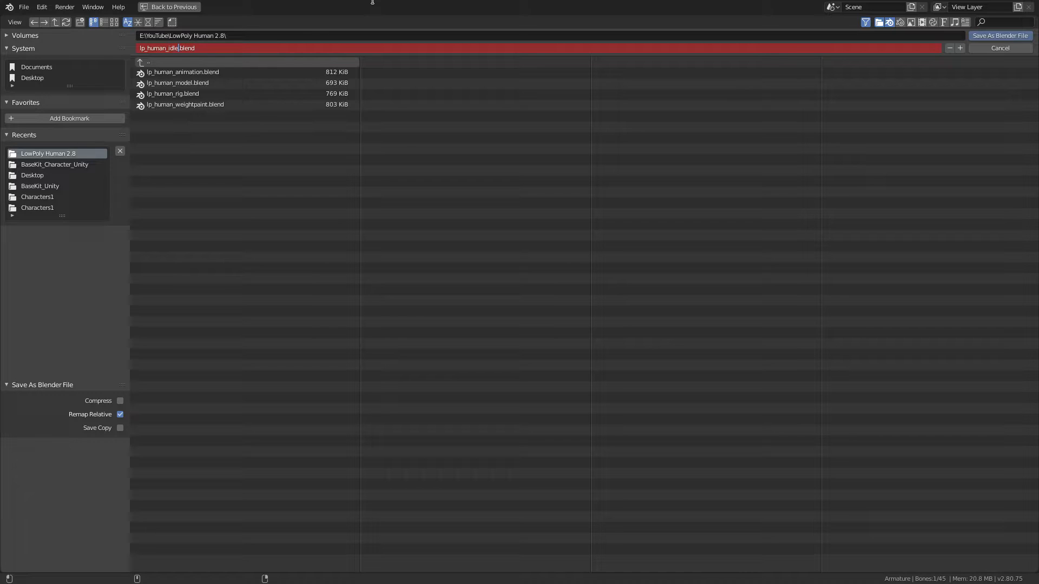
pyautogui.click(999, 35)
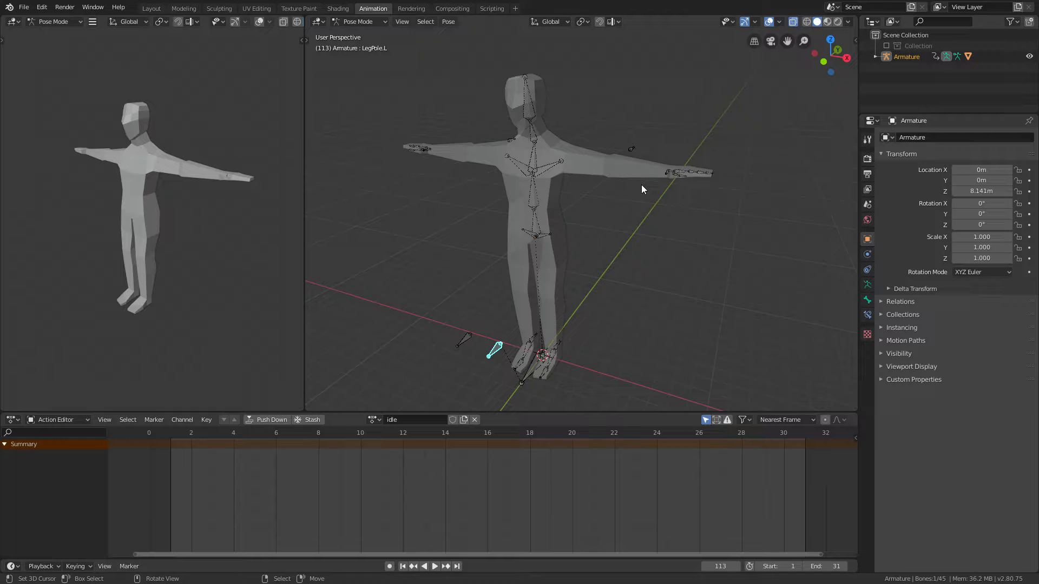
# In front view, move the arm IK control down so the arm hangs beside the body.
pyautogui.press('KP_1')
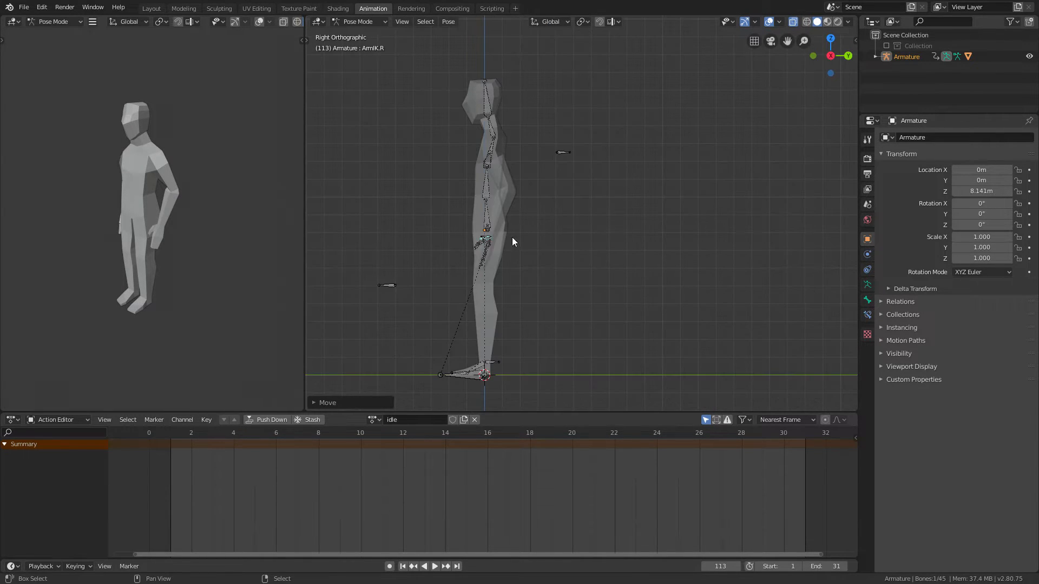
pyautogui.click(486, 239)
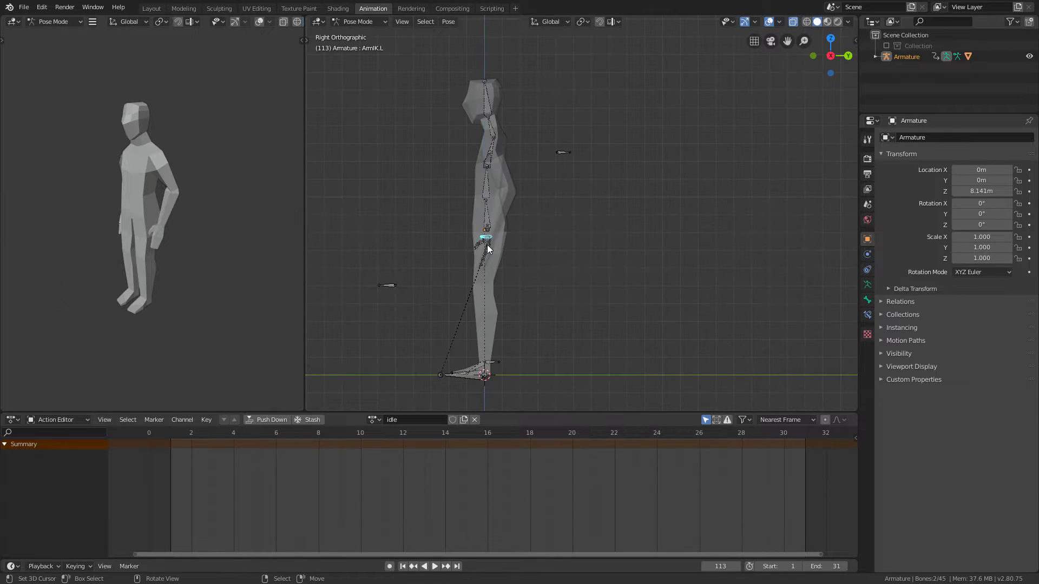
pyautogui.moveTo(484, 238); pyautogui.dragTo(473, 259)
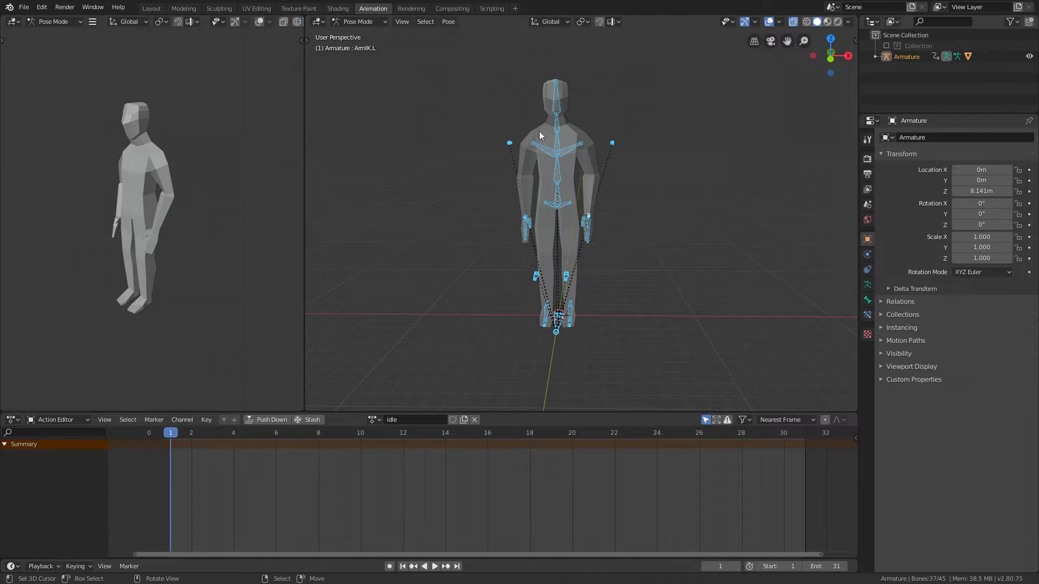
pyautogui.moveTo(547, 125)
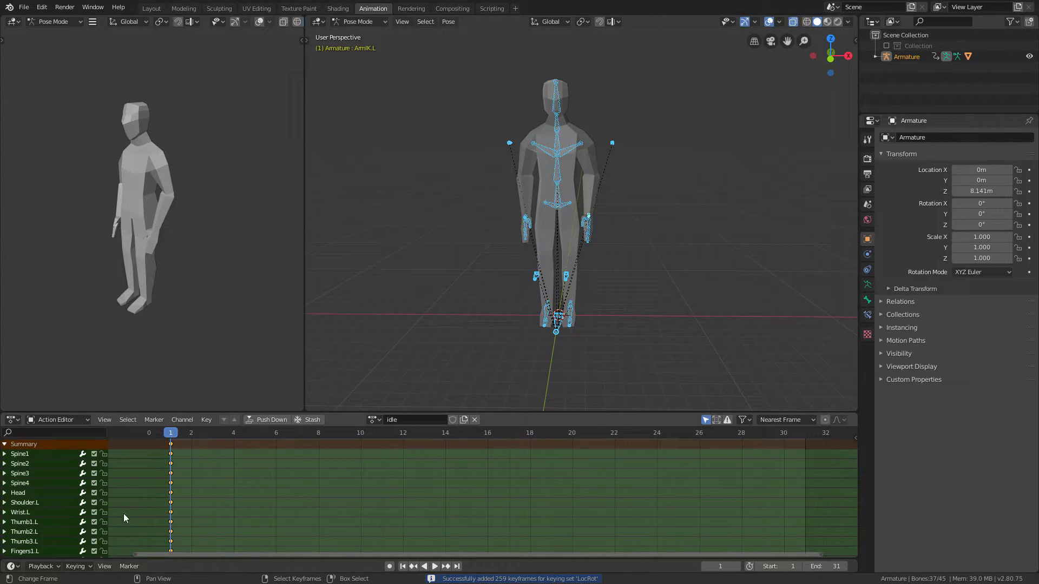
pyautogui.moveTo(487, 209)
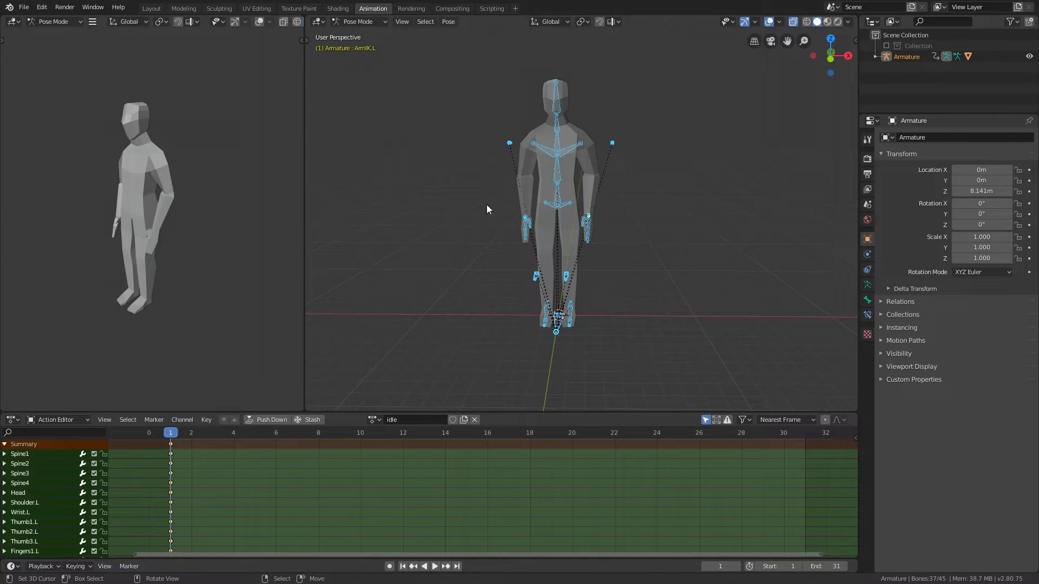
# Key the rest pose at frame 31 to match frame 1, then return to frame 1.
pyautogui.click(804, 433)
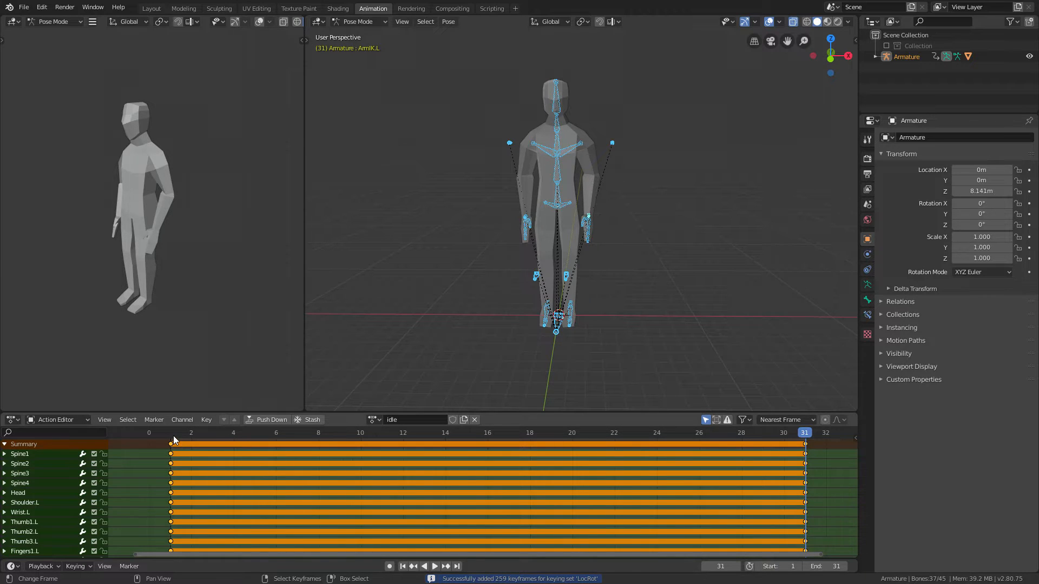
pyautogui.click(171, 433)
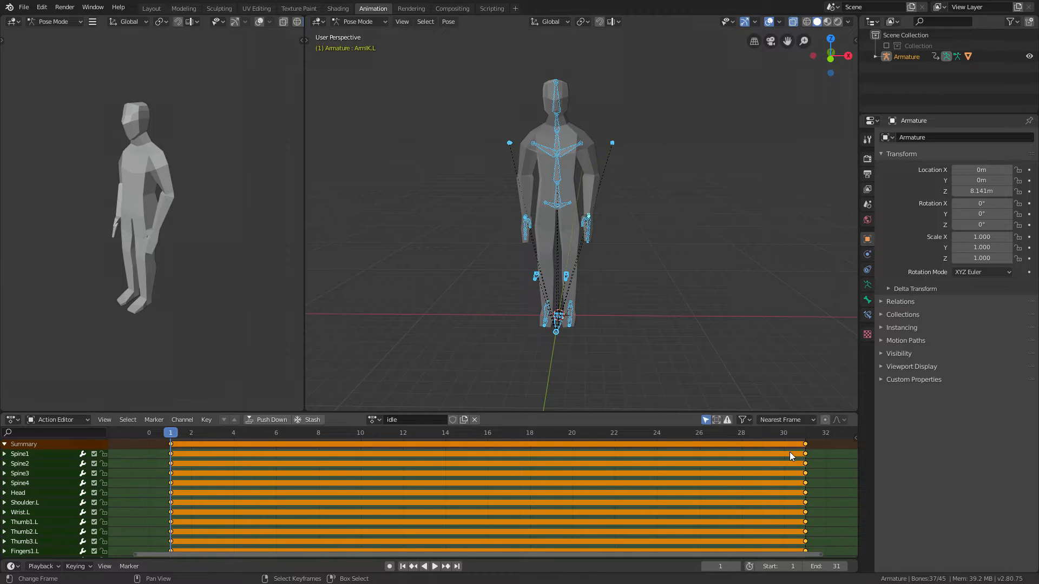
# Key the arm IK controls at frame 15 and play the idle loop back once.
pyautogui.click(466, 433)
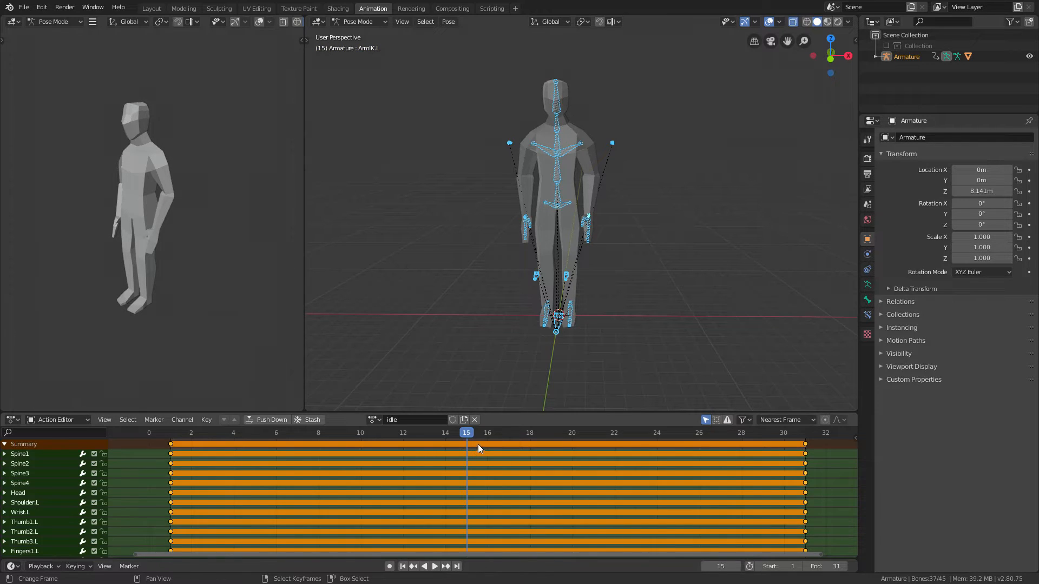
pyautogui.moveTo(493, 447)
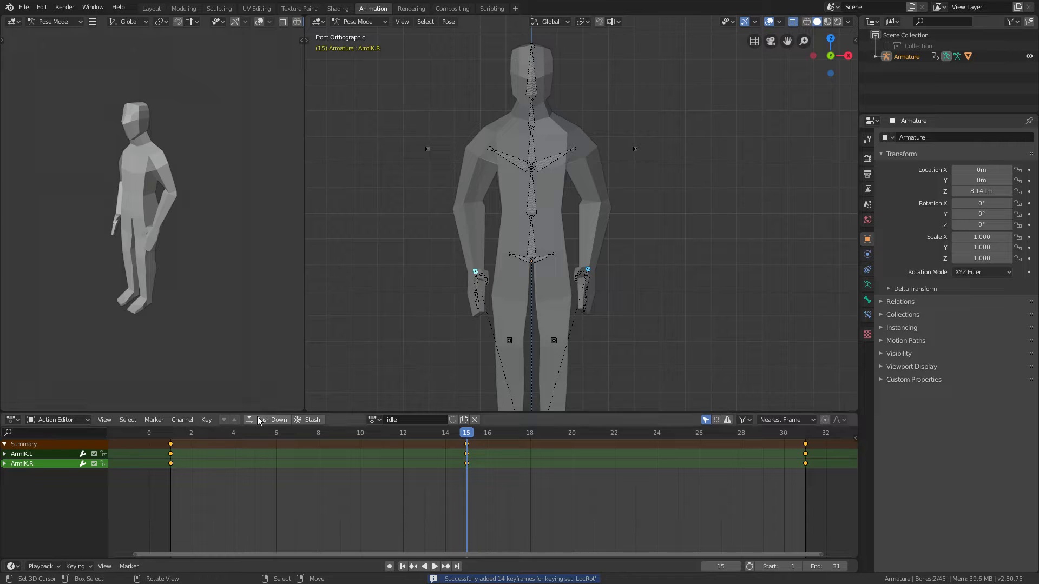
pyautogui.click(434, 565)
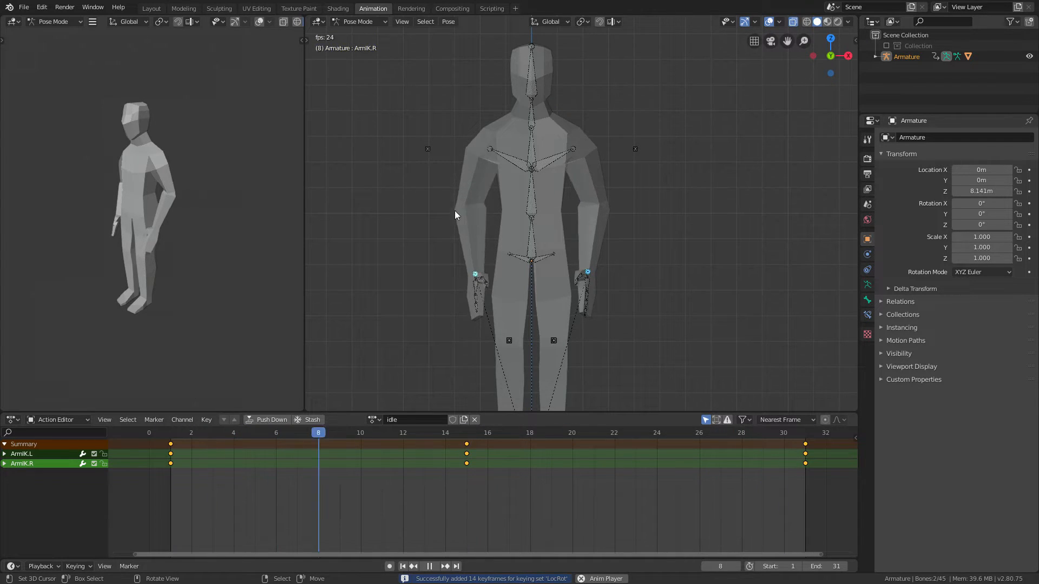
pyautogui.click(428, 566)
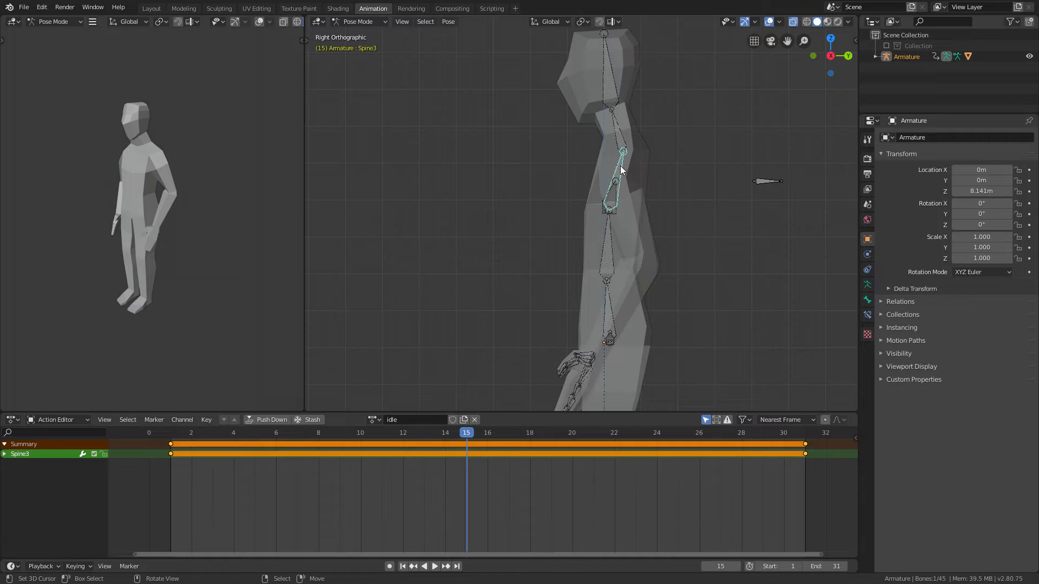
# Rotate the chest bone Spine3 slightly at frame 15 for the breathing motion.
pyautogui.press('r')
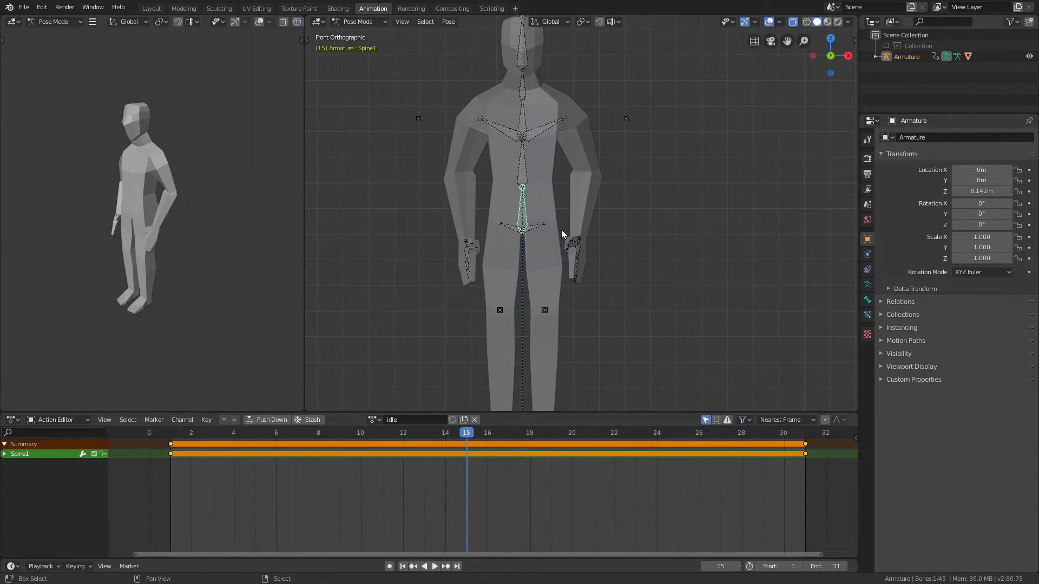
# Move Spine1 down at frame 15 to dip the hips, then play the loop.
pyautogui.press('g')
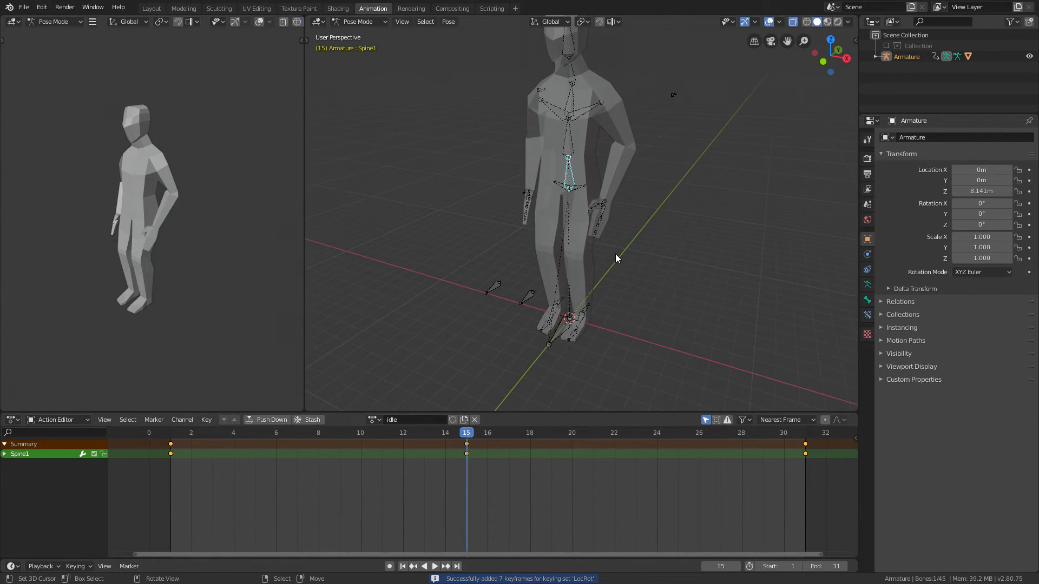
pyautogui.click(433, 566)
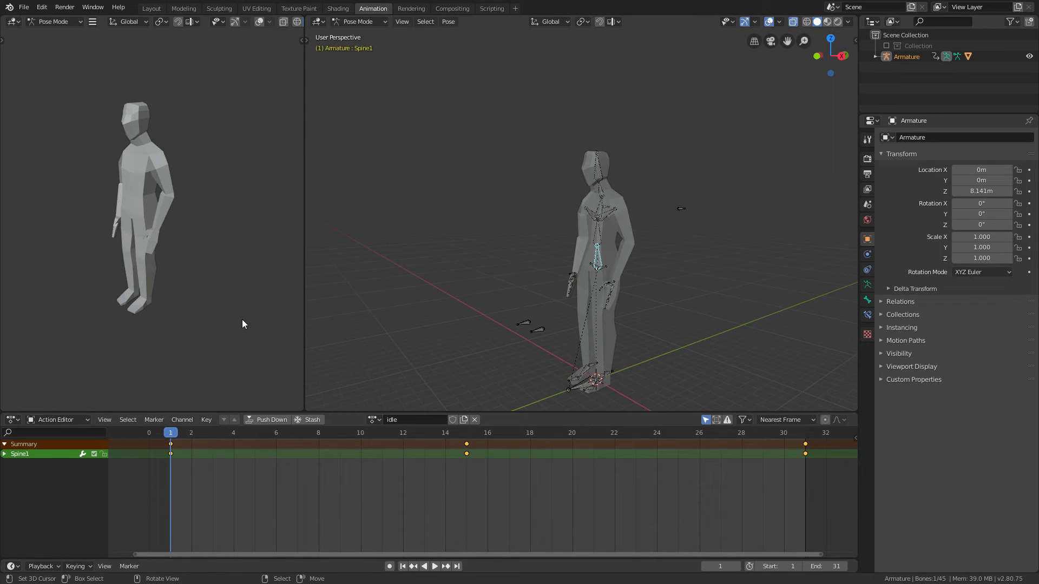
pyautogui.moveTo(622, 174)
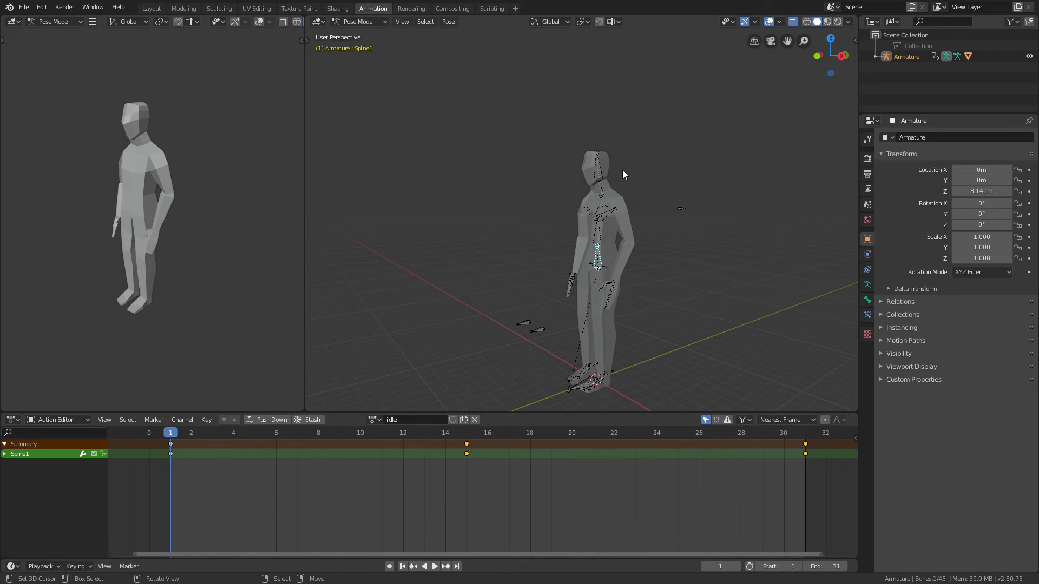
pyautogui.moveTo(417, 112)
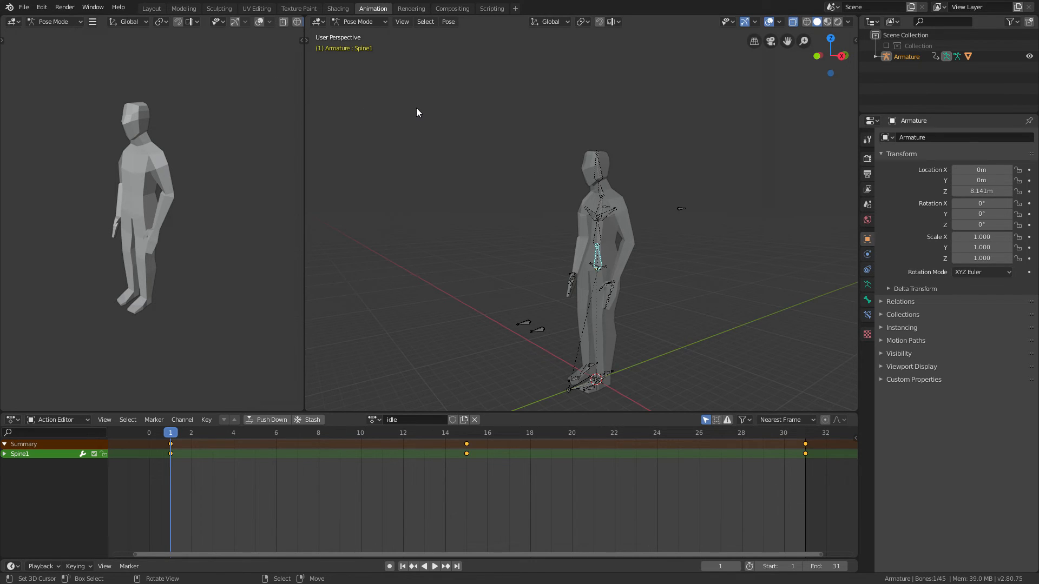